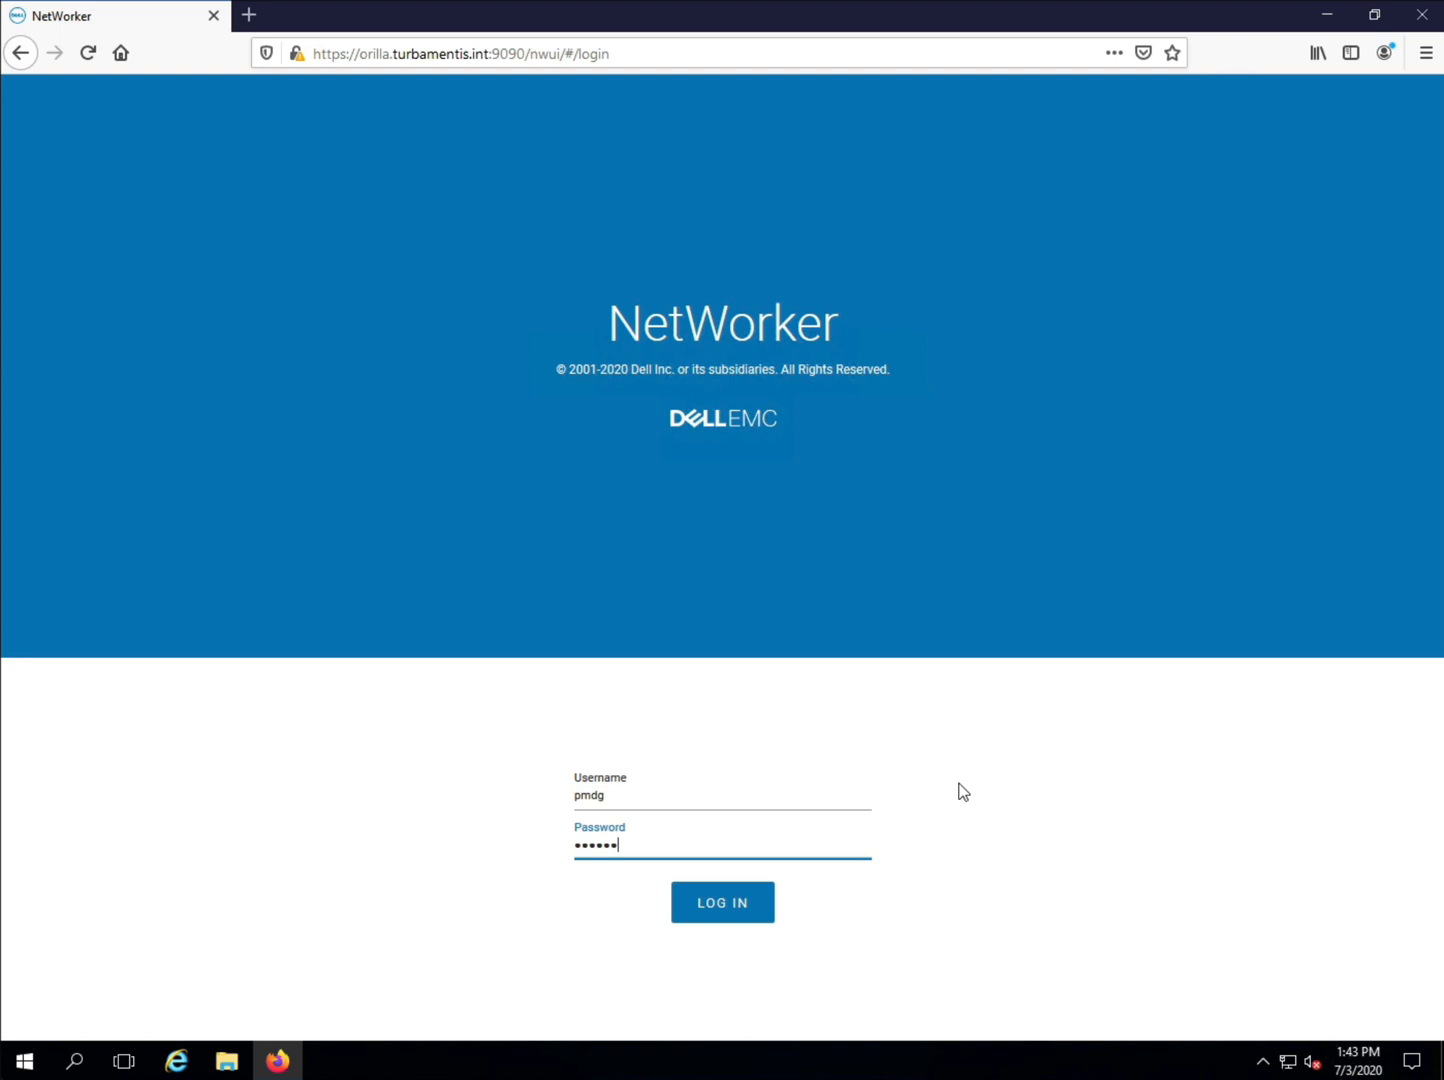
# Step: Log into the NetWorker web console and show the Protection > Clients list of 39 clients
pyautogui.write('••')
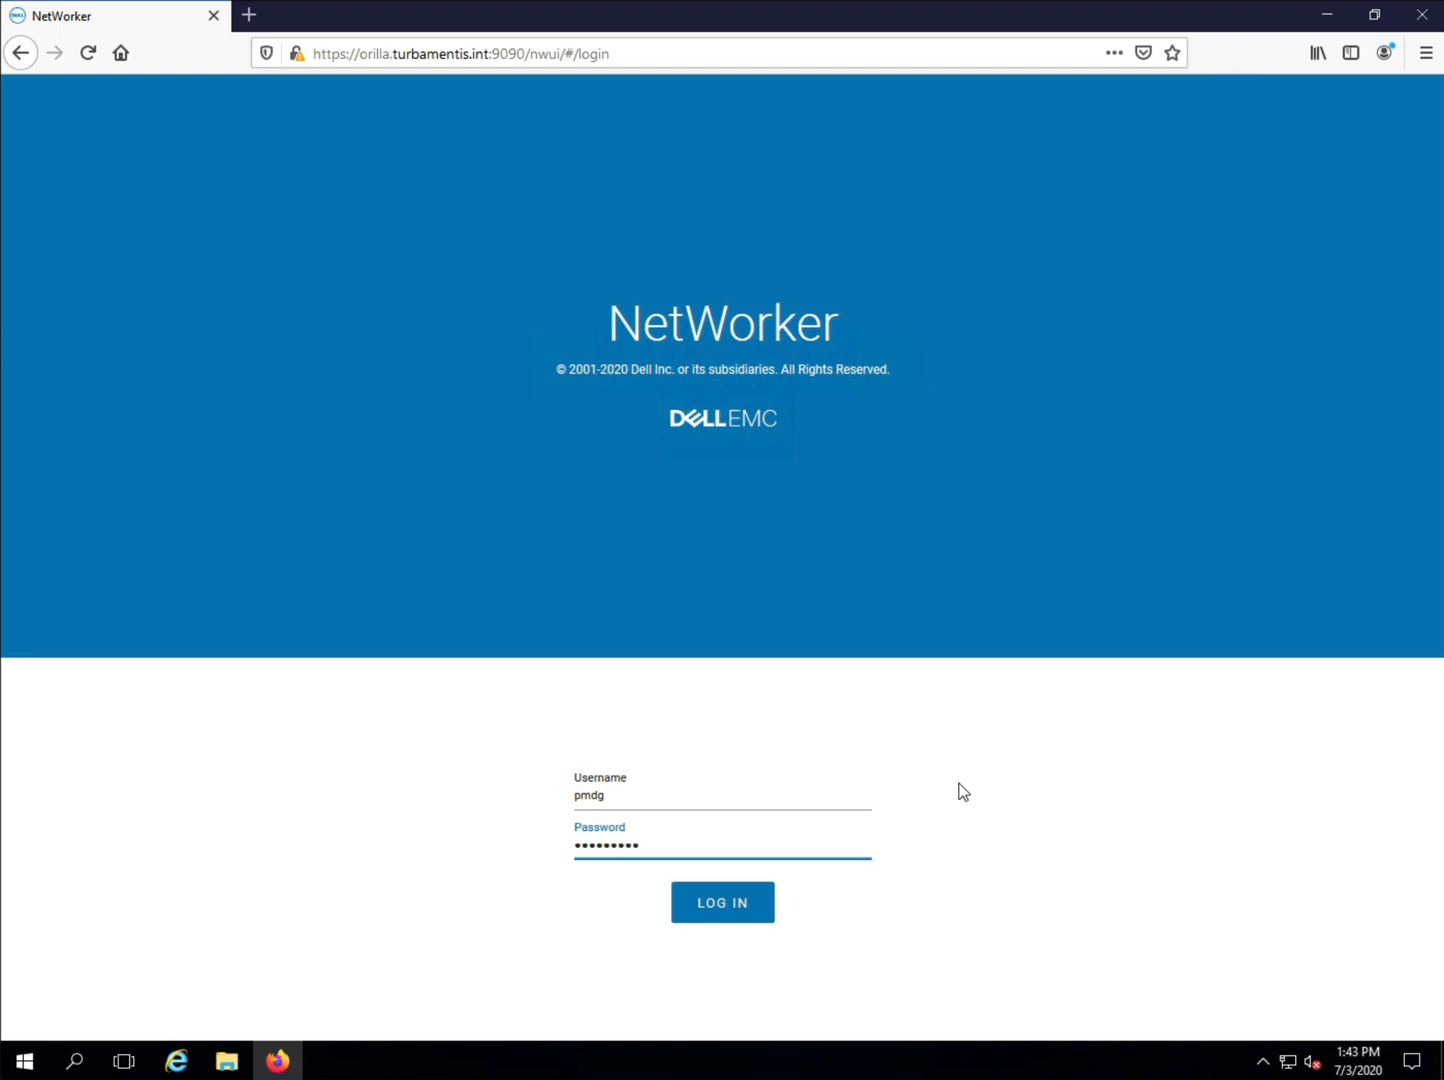
pyautogui.write('••')
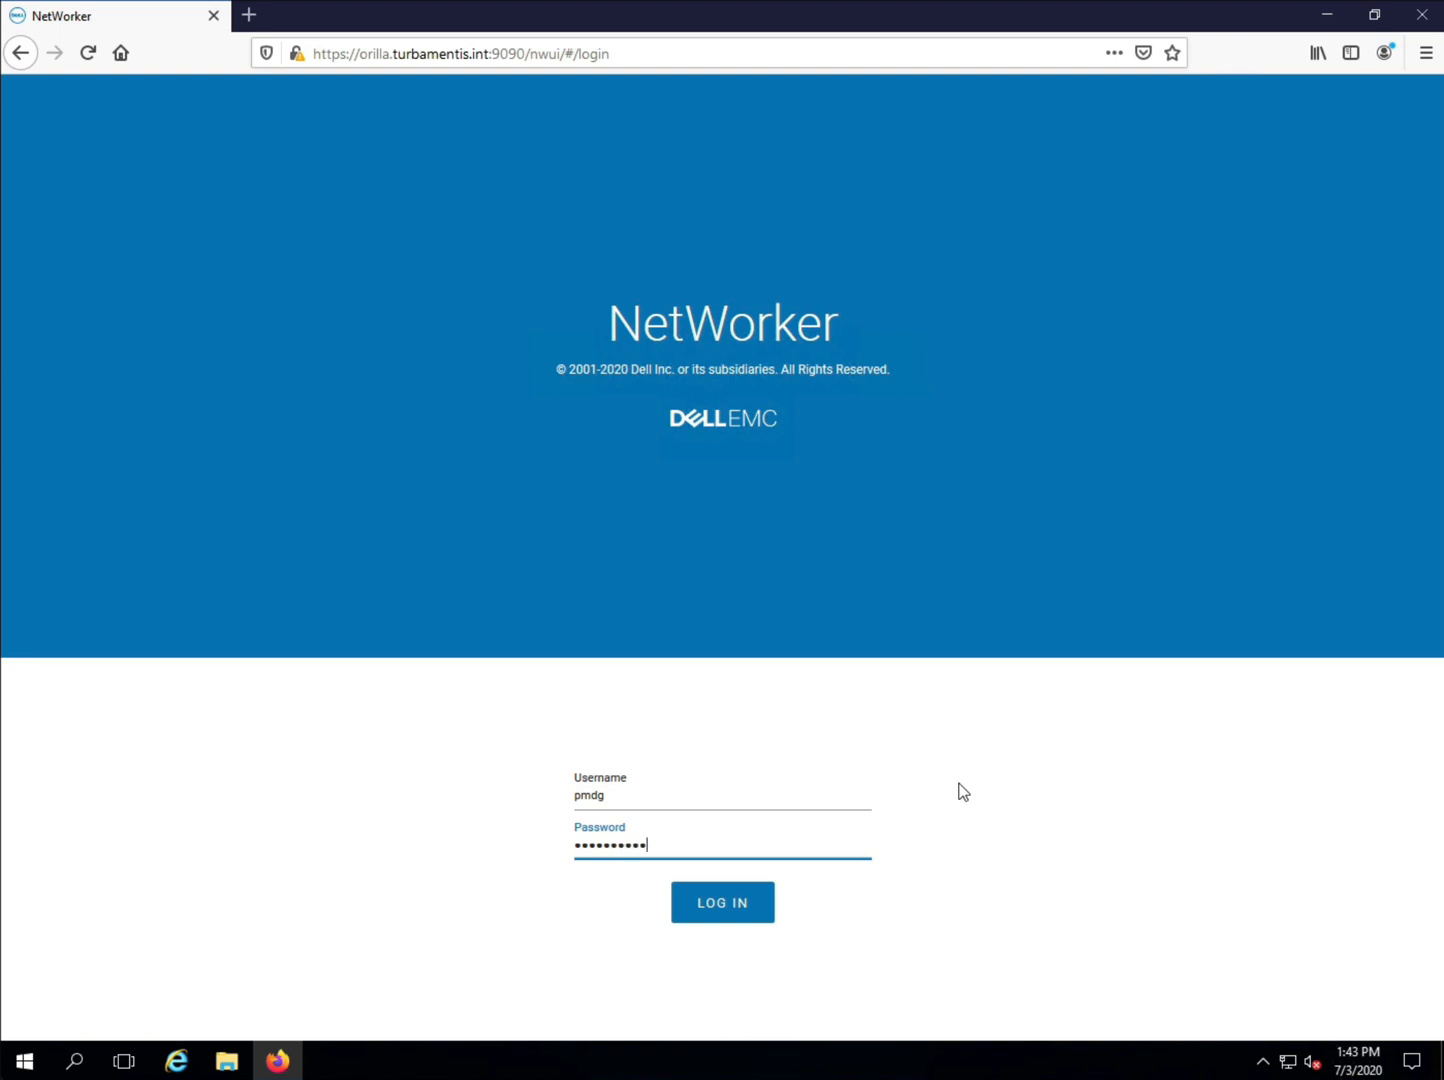
pyautogui.click(722, 900)
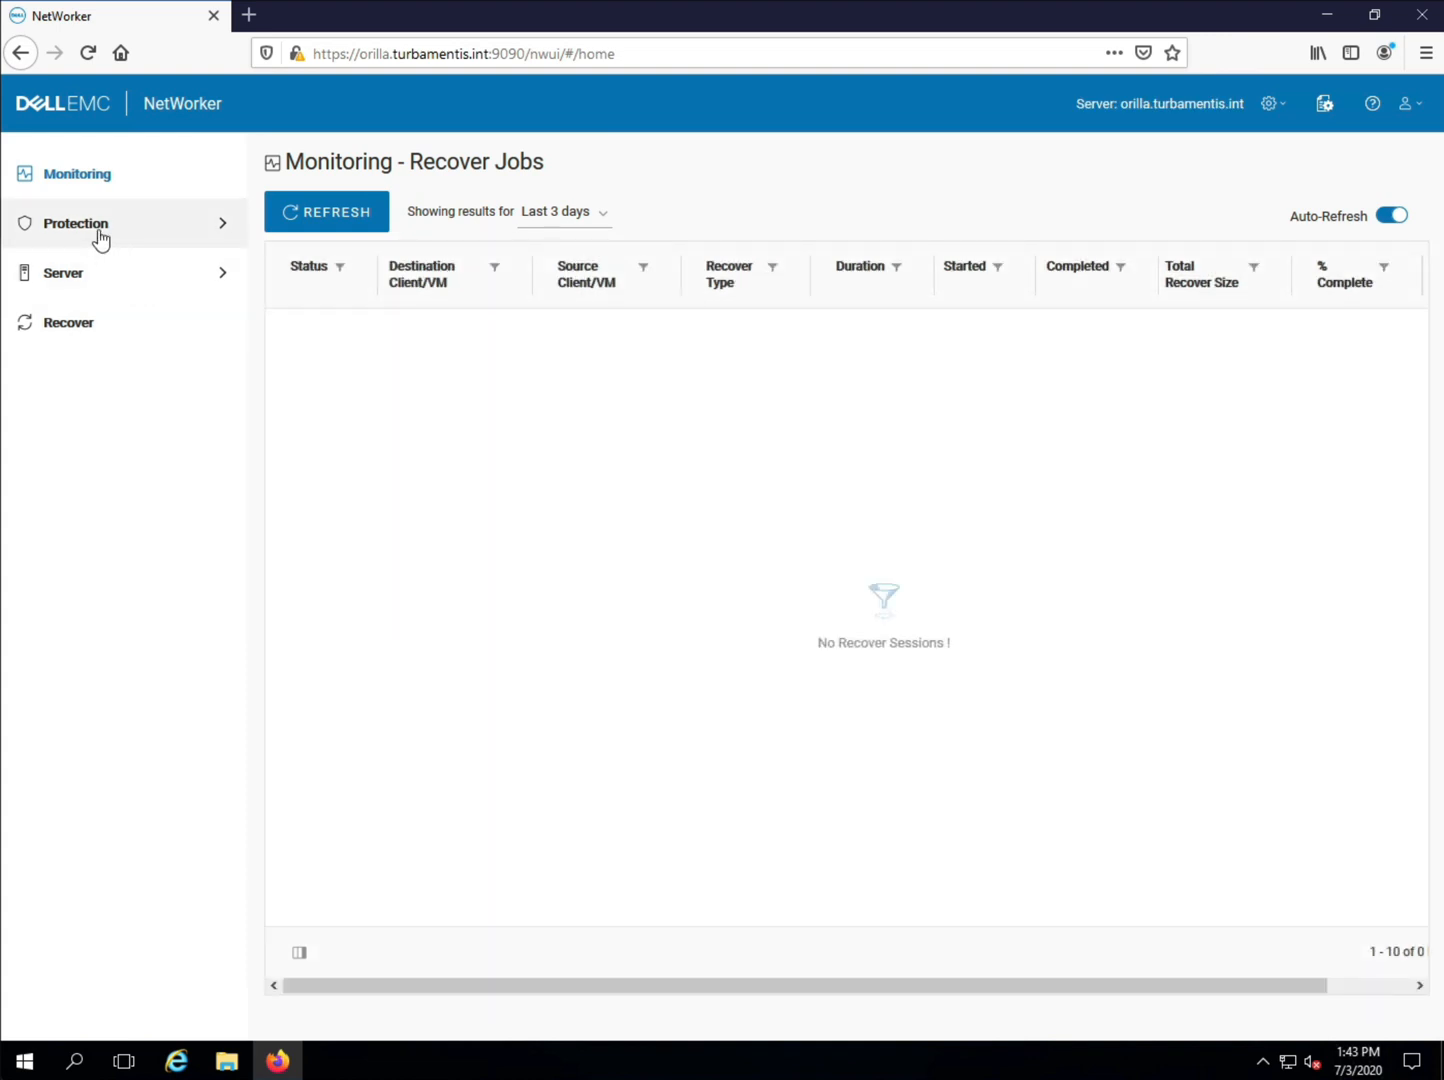
pyautogui.click(76, 224)
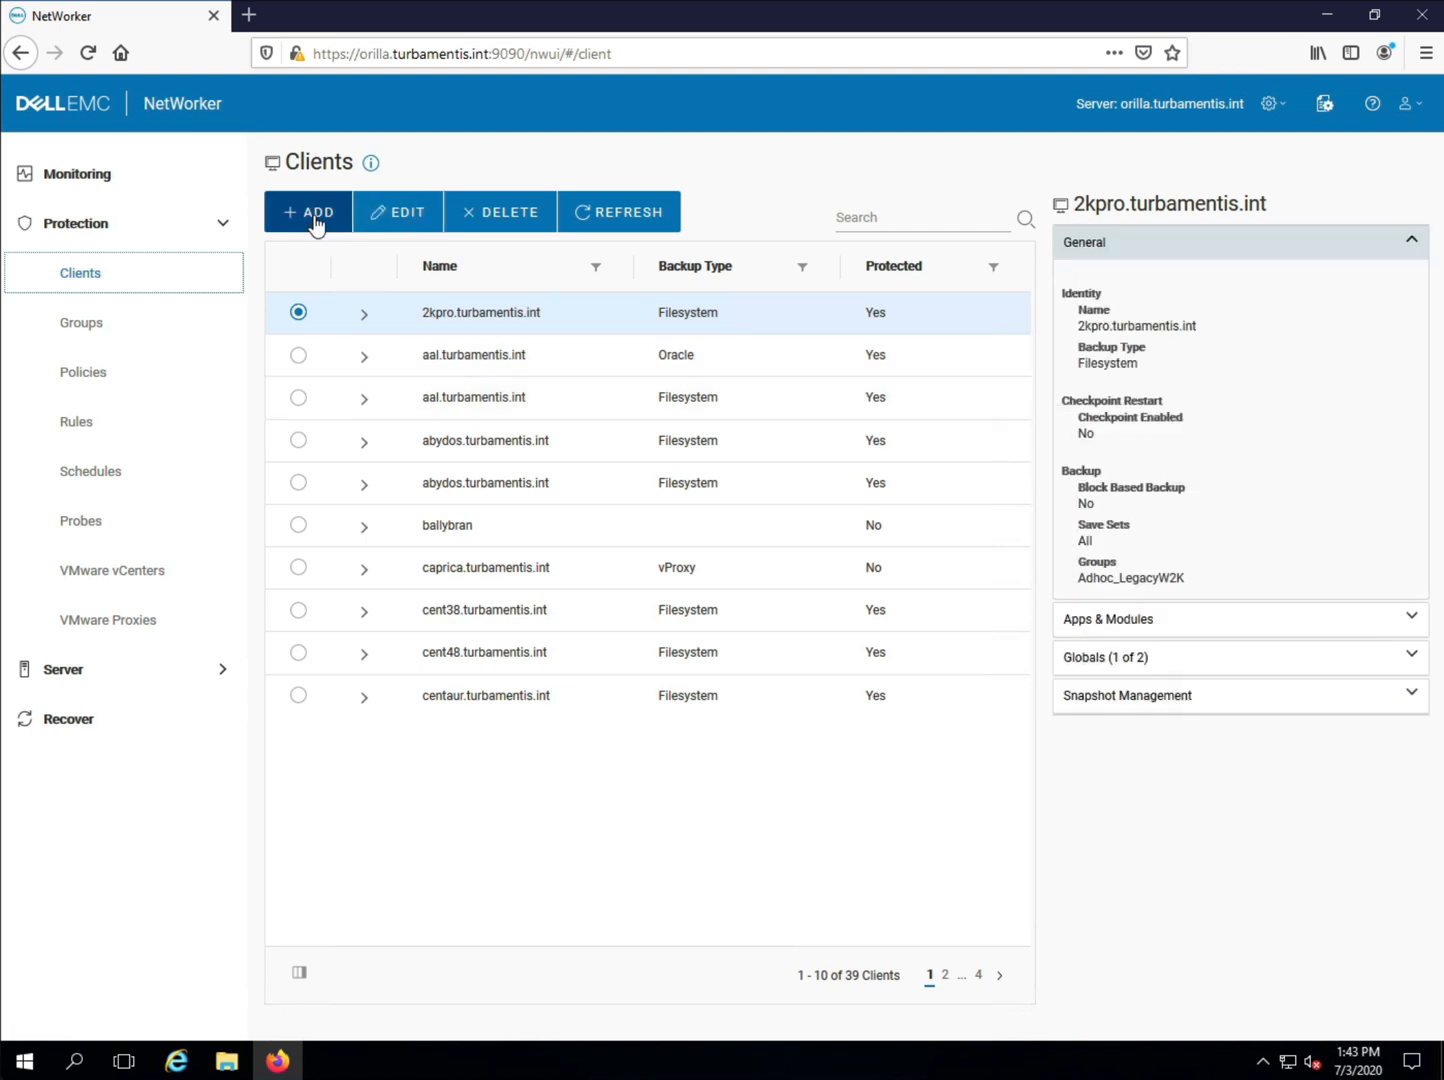
# Step: Add a client named hyperion.turbamentis.int with Block Based Backup enabled
pyautogui.click(308, 212)
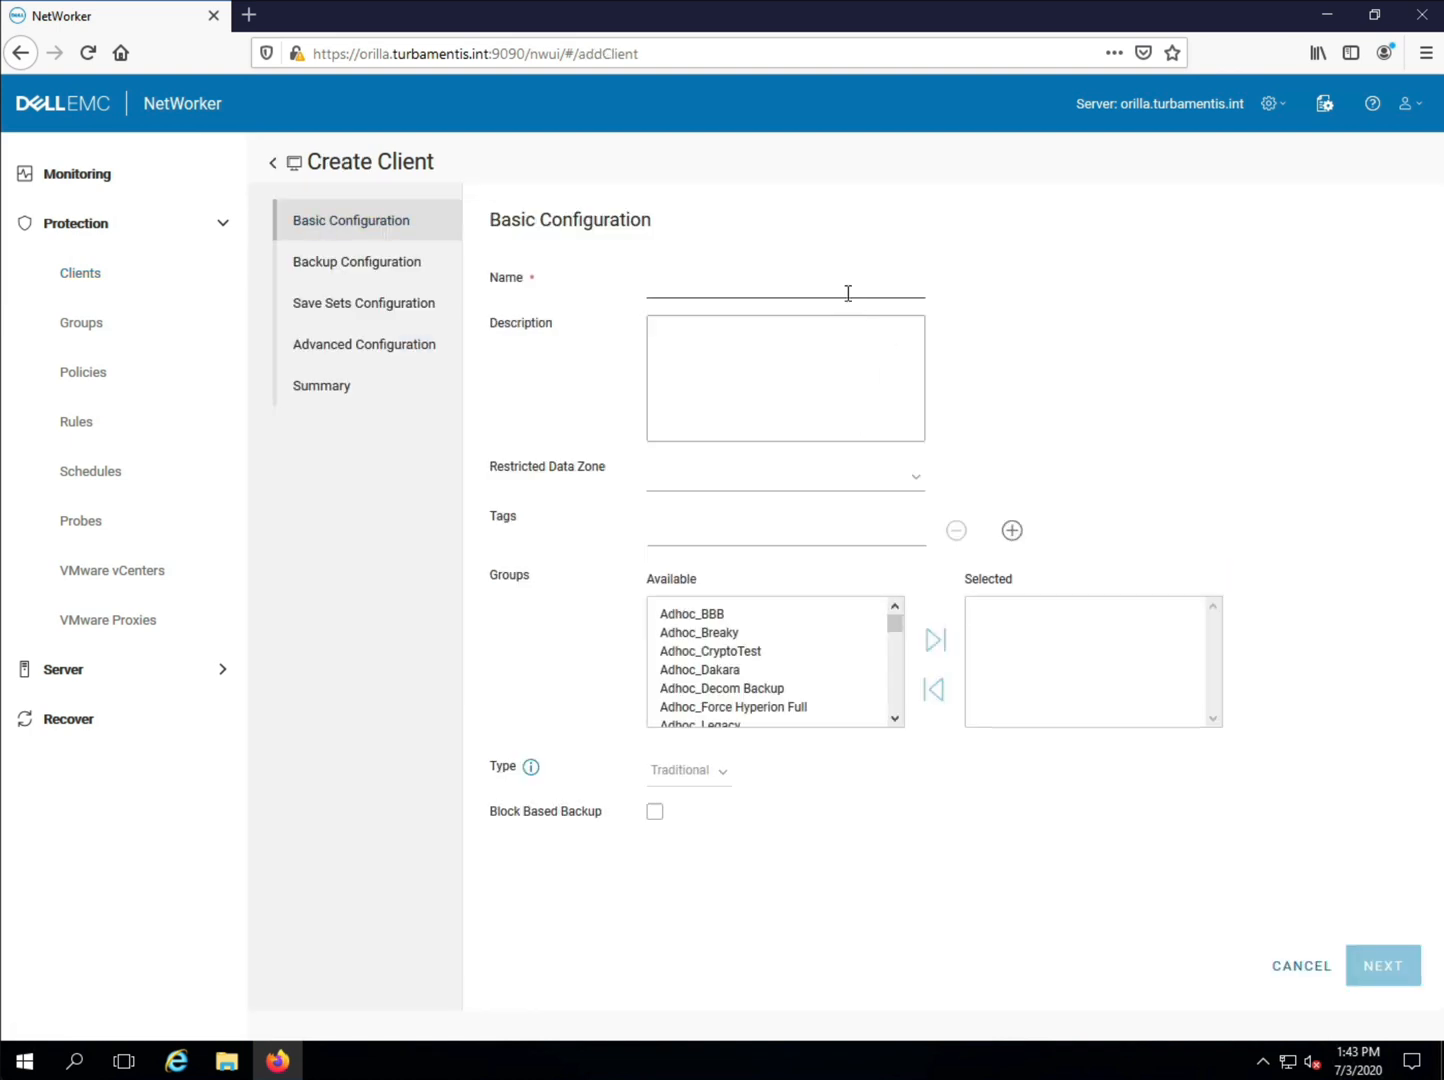
pyautogui.write('hyperion.turbamentis.int')
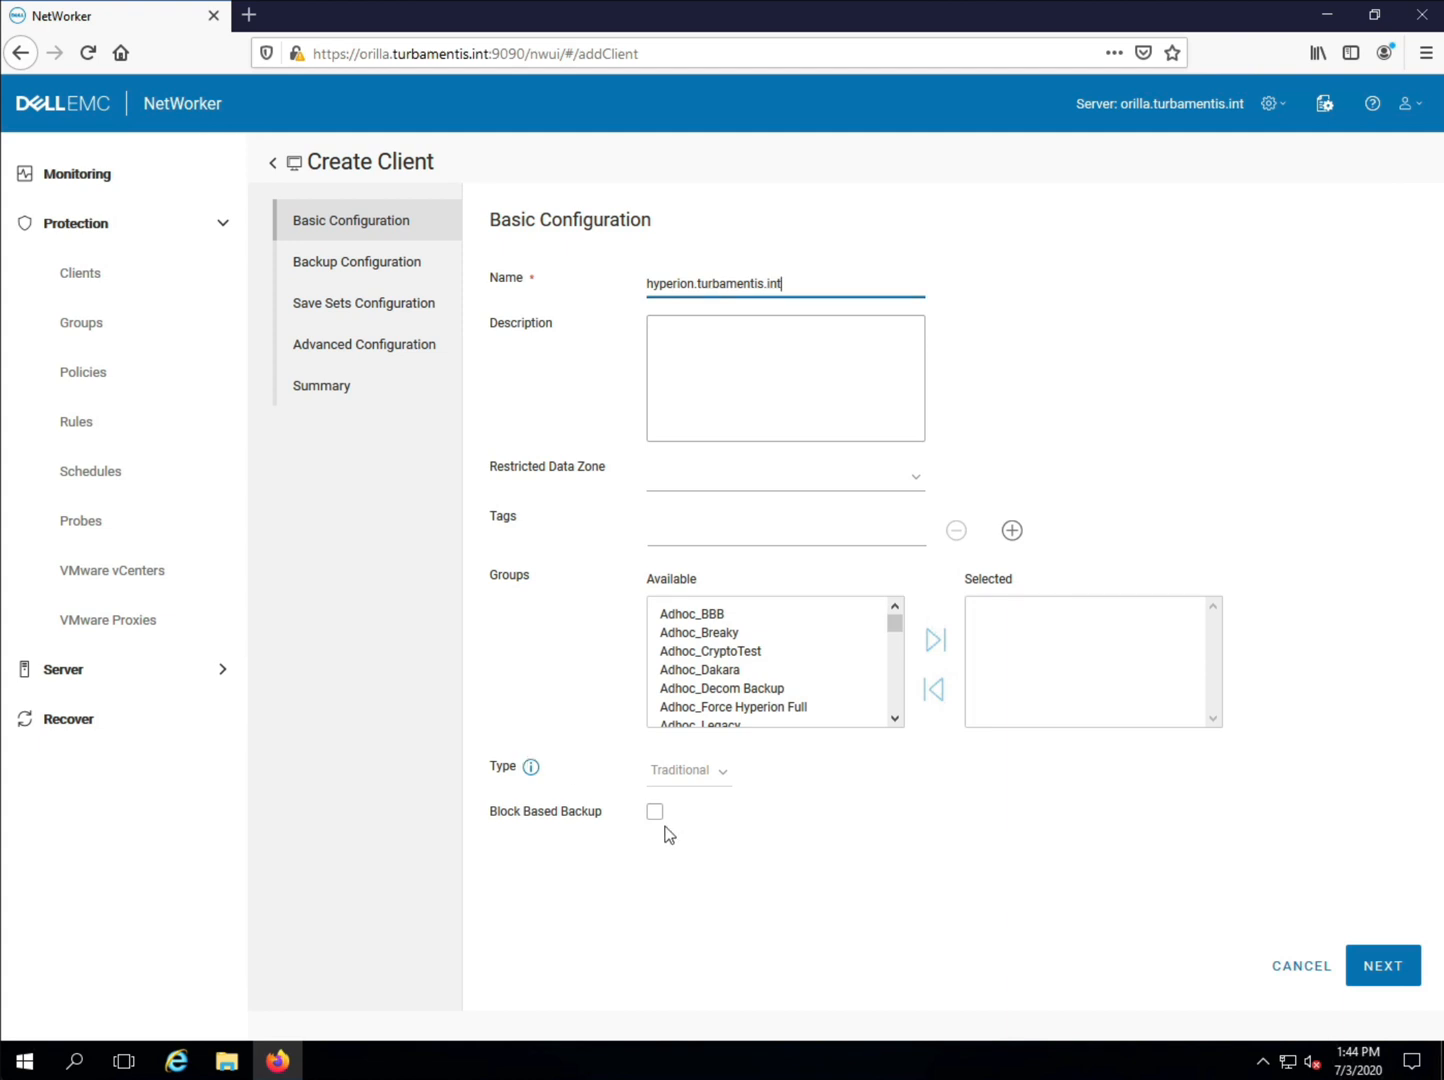
pyautogui.click(656, 812)
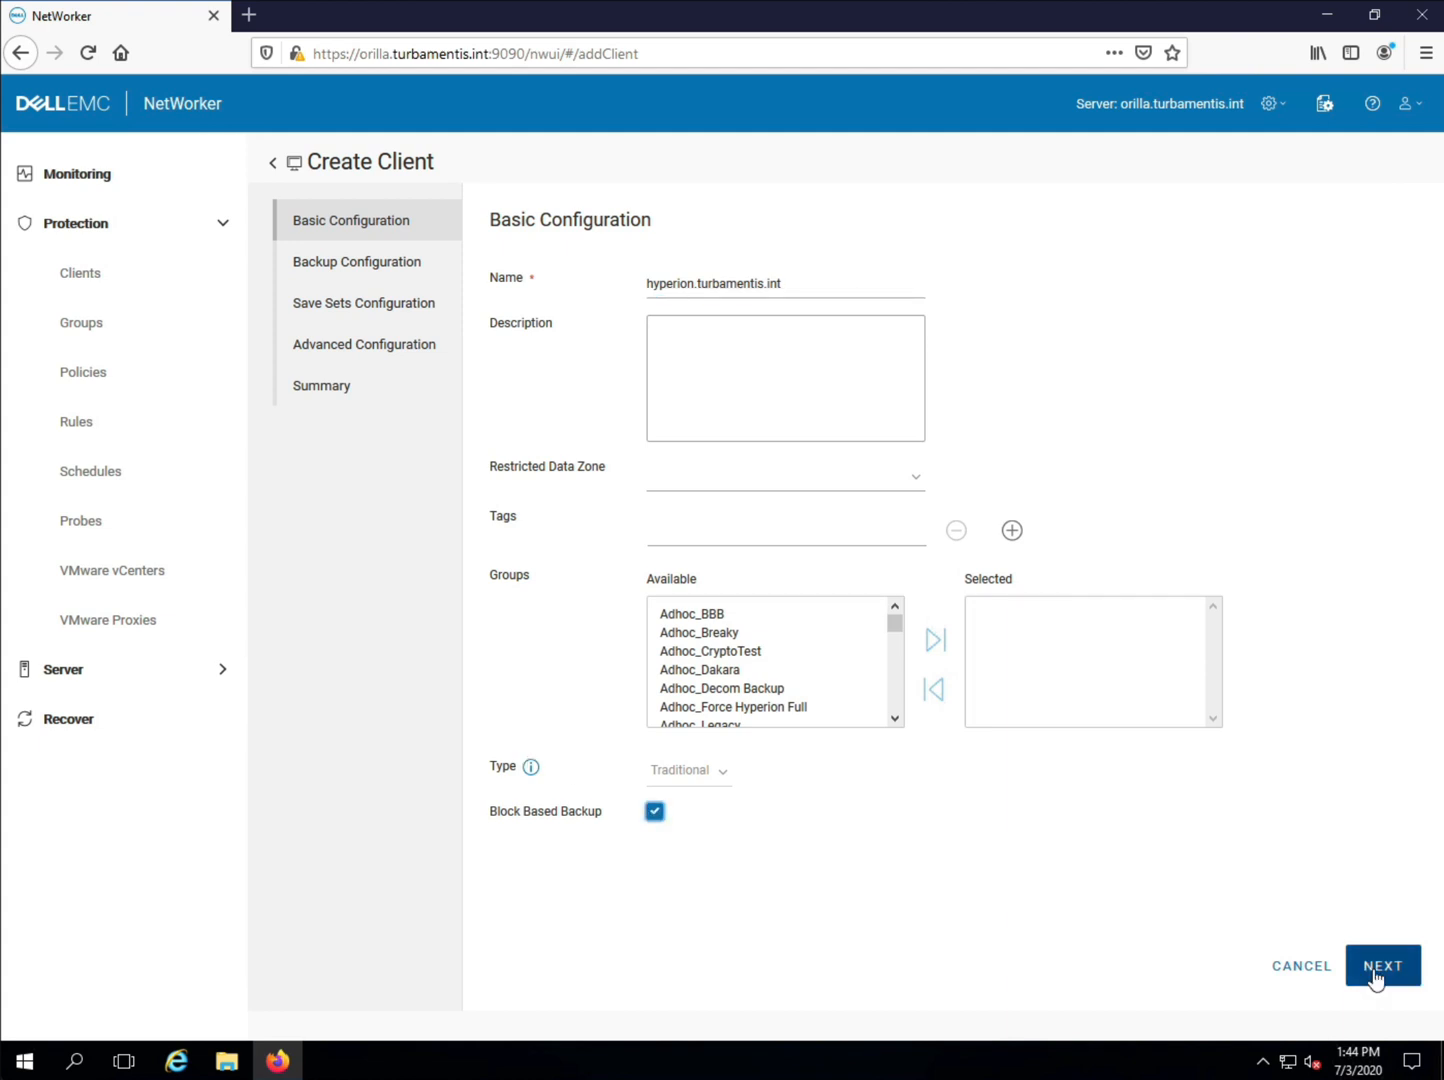
# Step: Accept Filesystem as the backup application and advance to the Save Sets step
pyautogui.click(1384, 964)
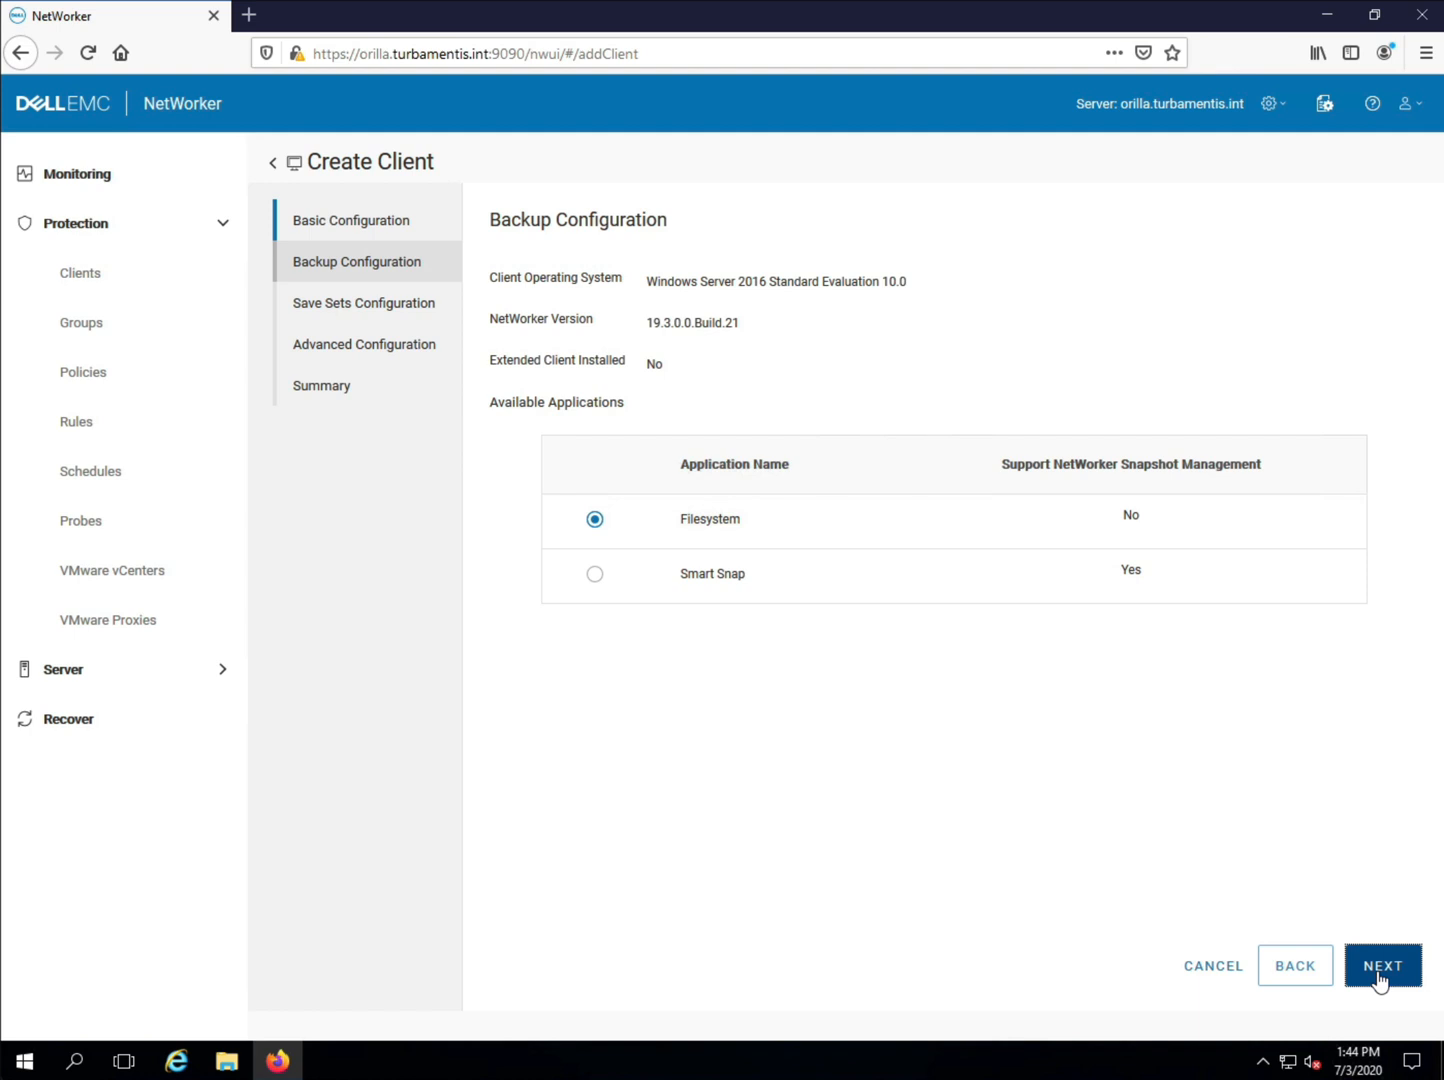
pyautogui.click(1384, 964)
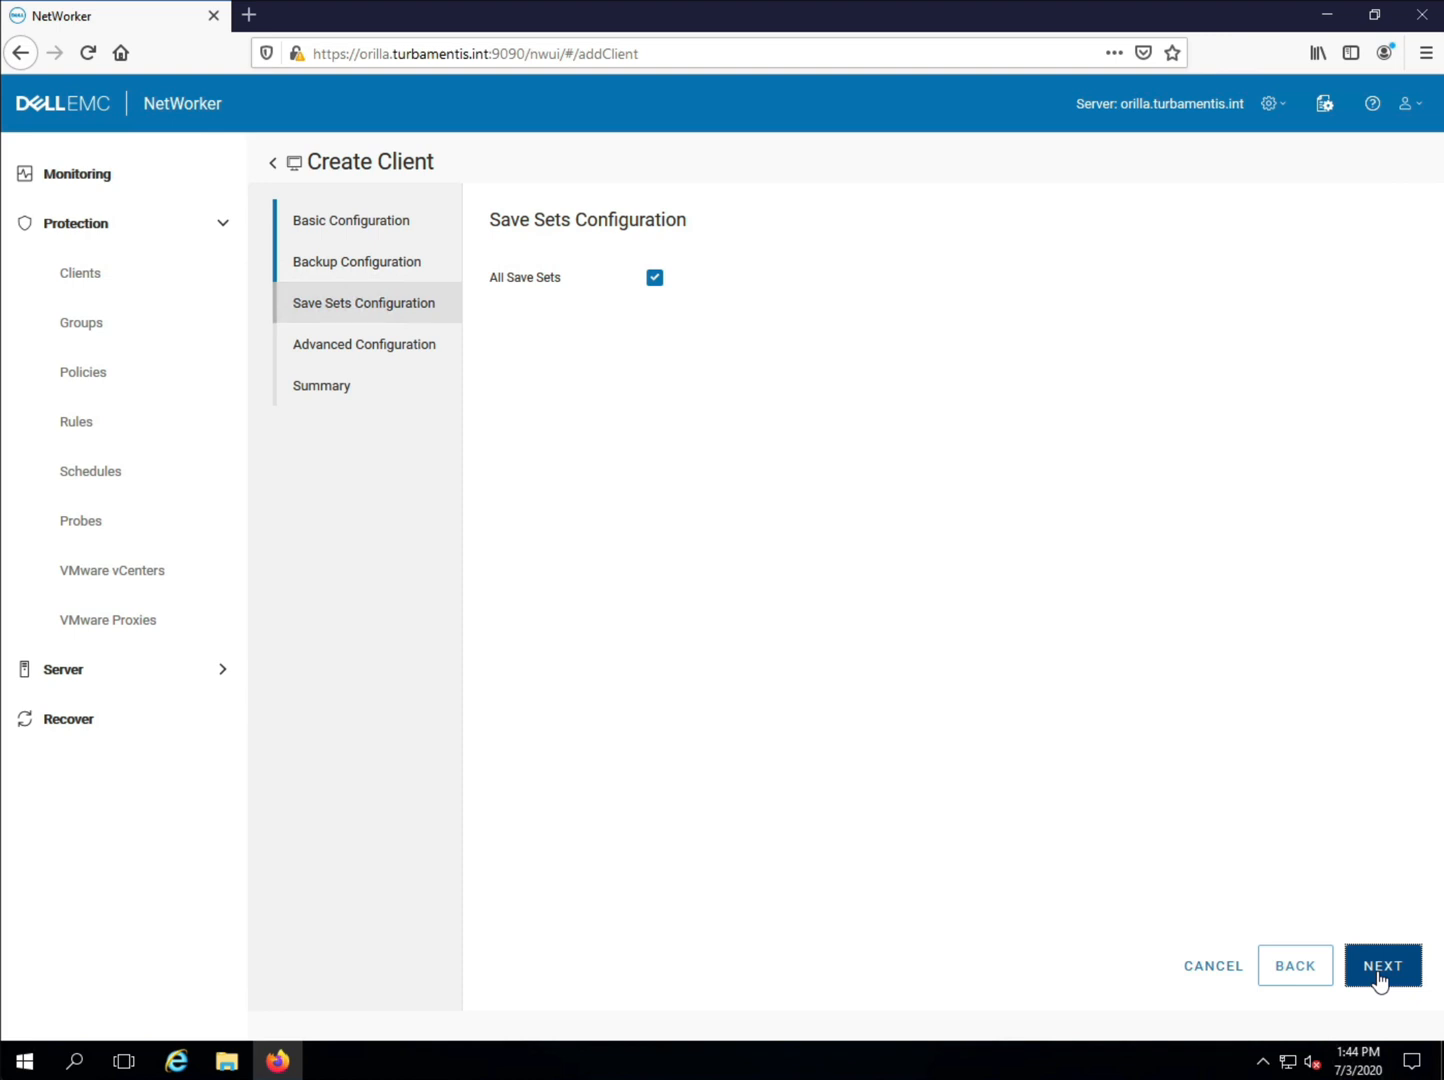
# Step: Accept all save sets and default advanced settings, review the summary, and finish creating the client
pyautogui.click(1384, 964)
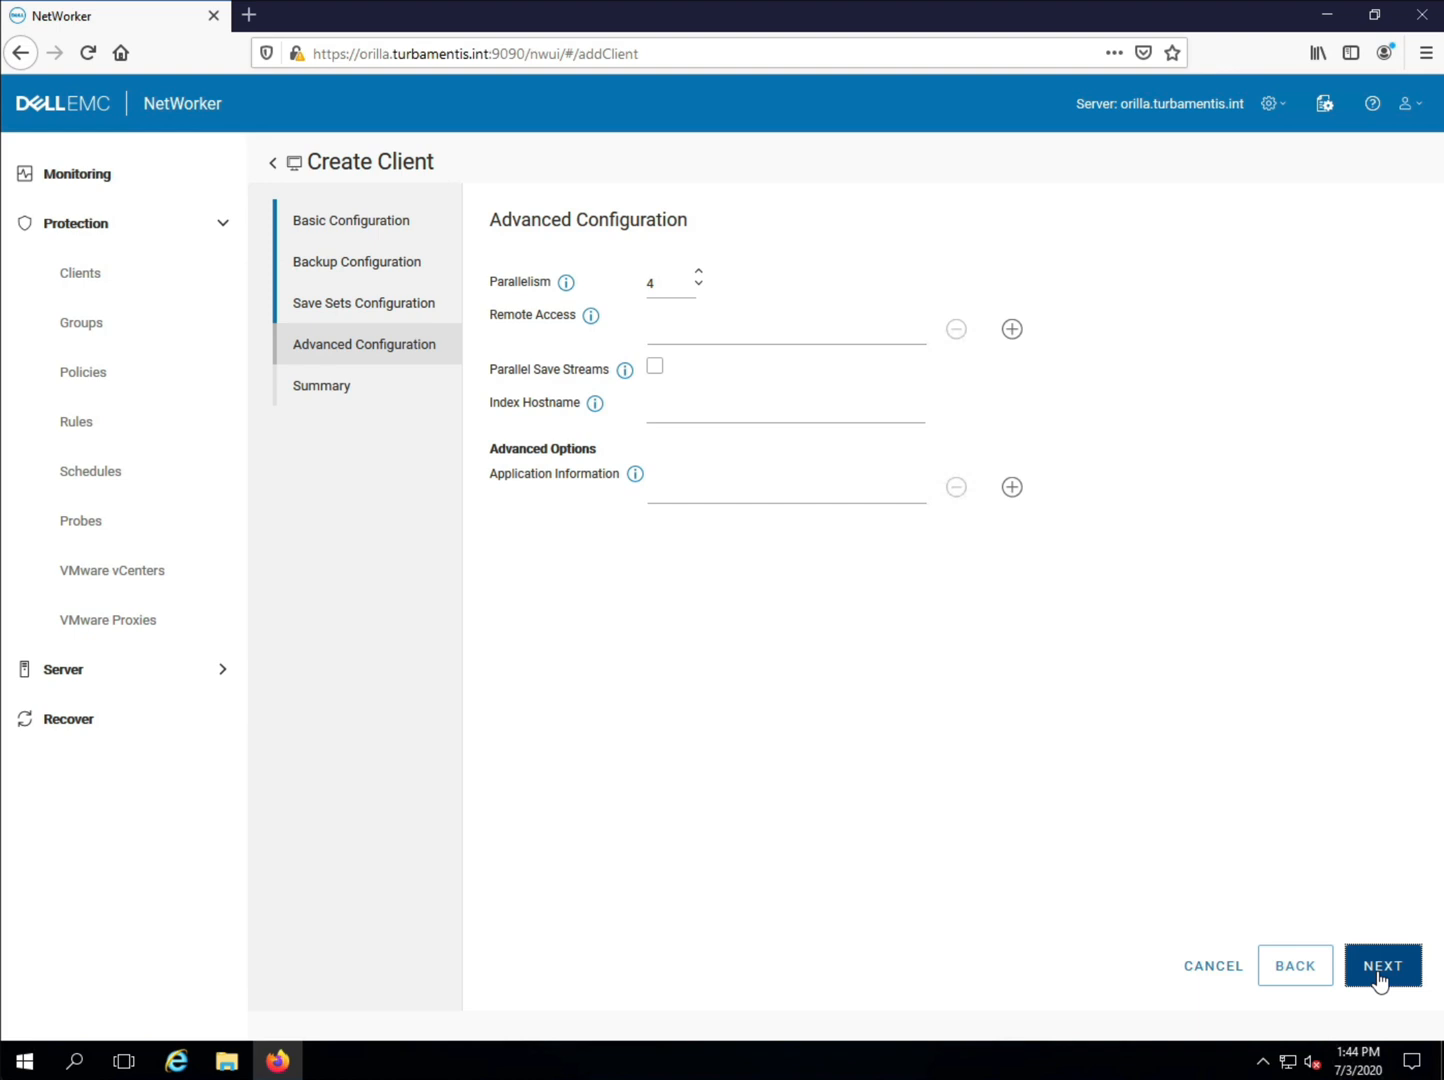
pyautogui.click(1382, 964)
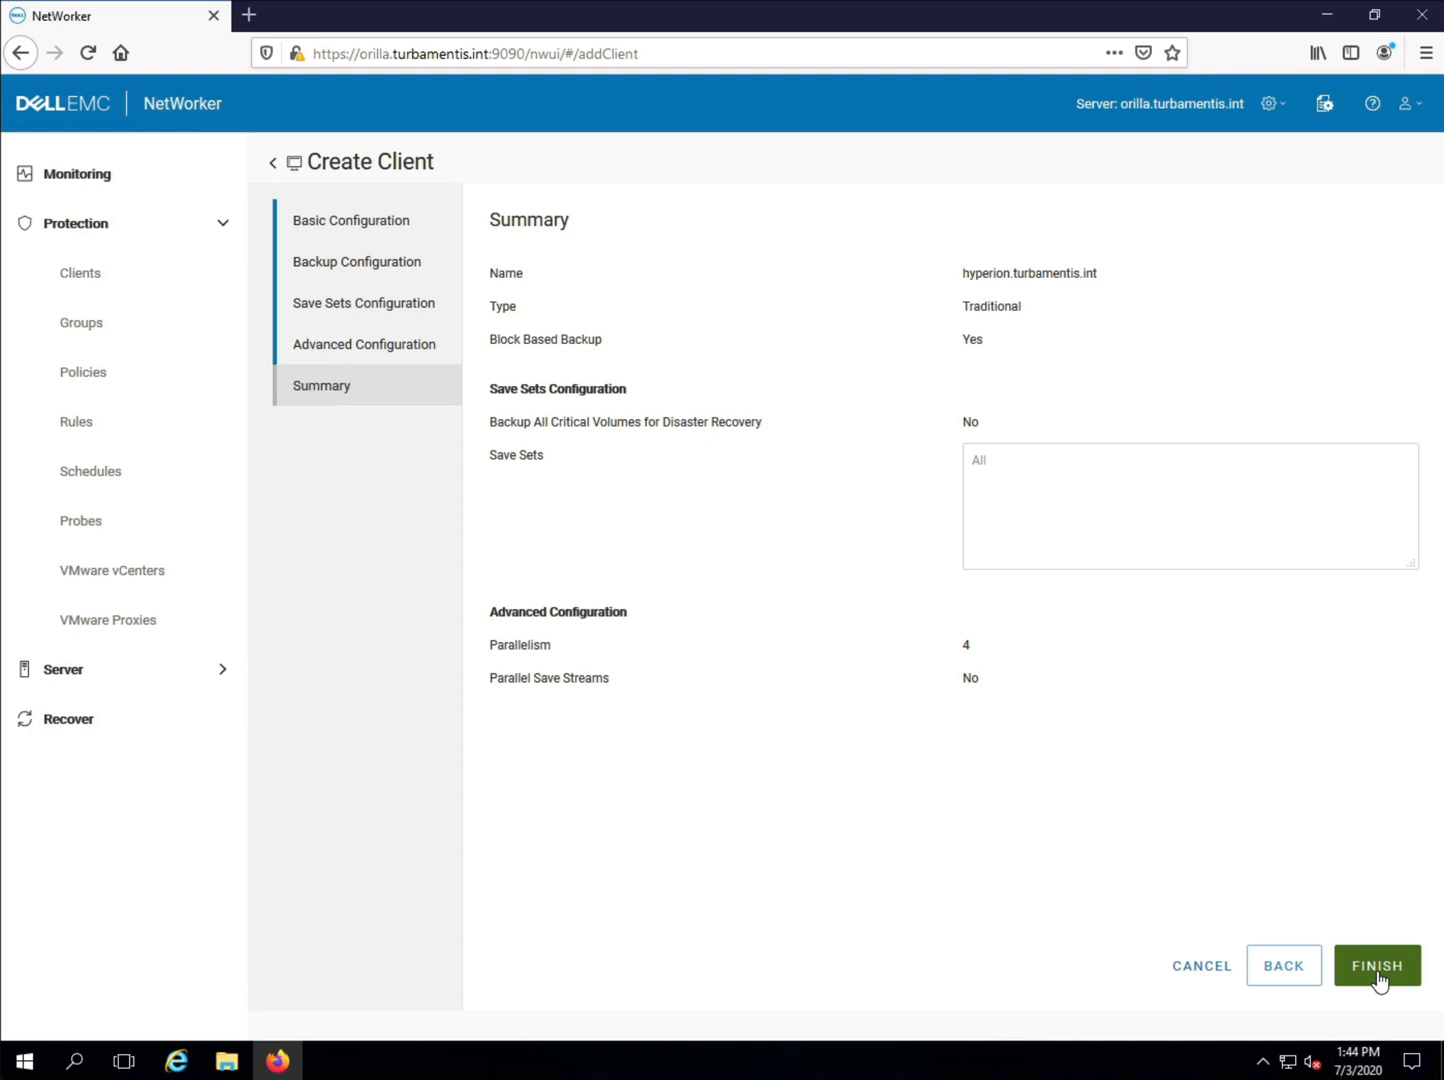
pyautogui.click(1376, 964)
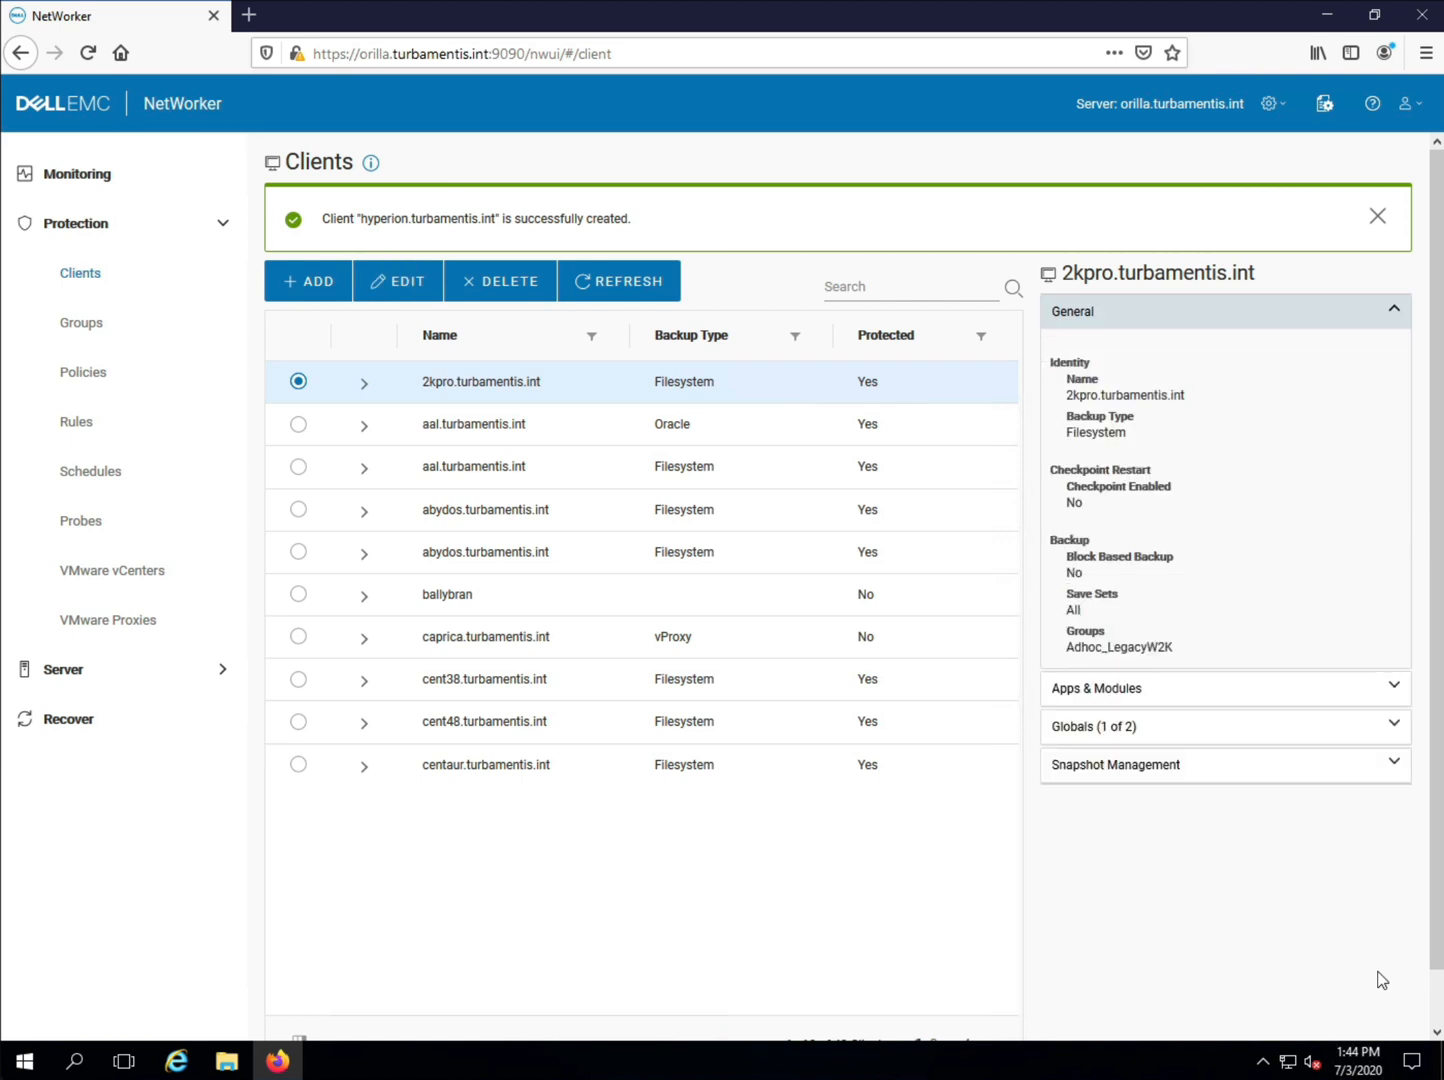
# Step: Search the Clients table for 'hyperion' to list only hyperion.turbamentis.int
pyautogui.click(908, 288)
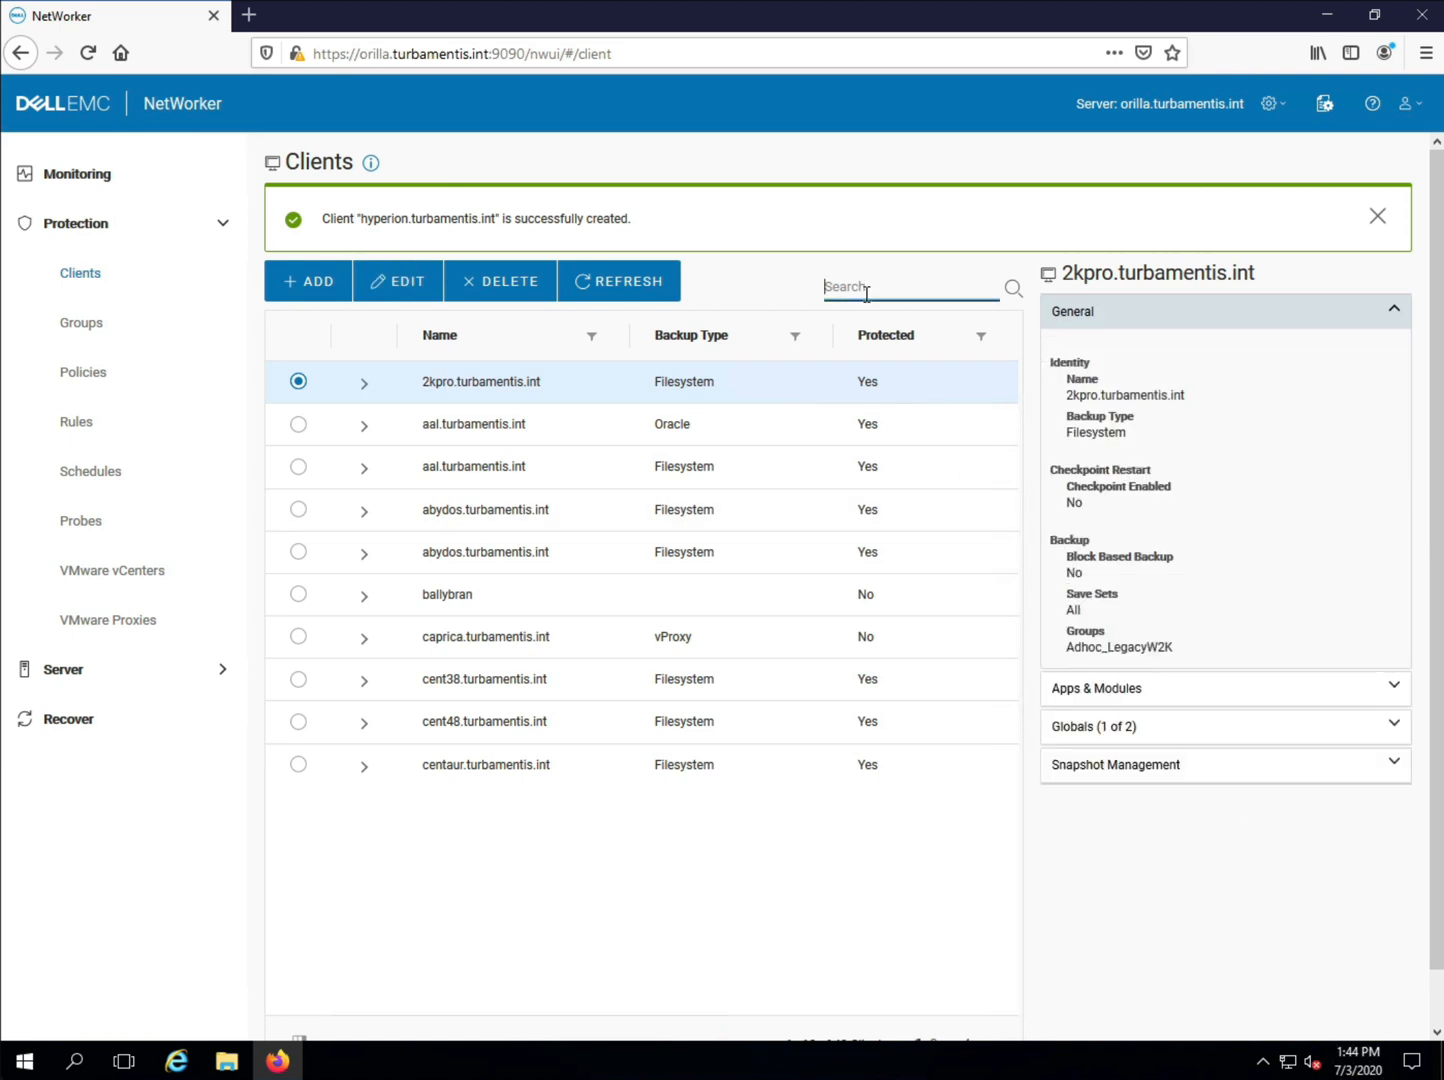
pyautogui.write('hyperion')
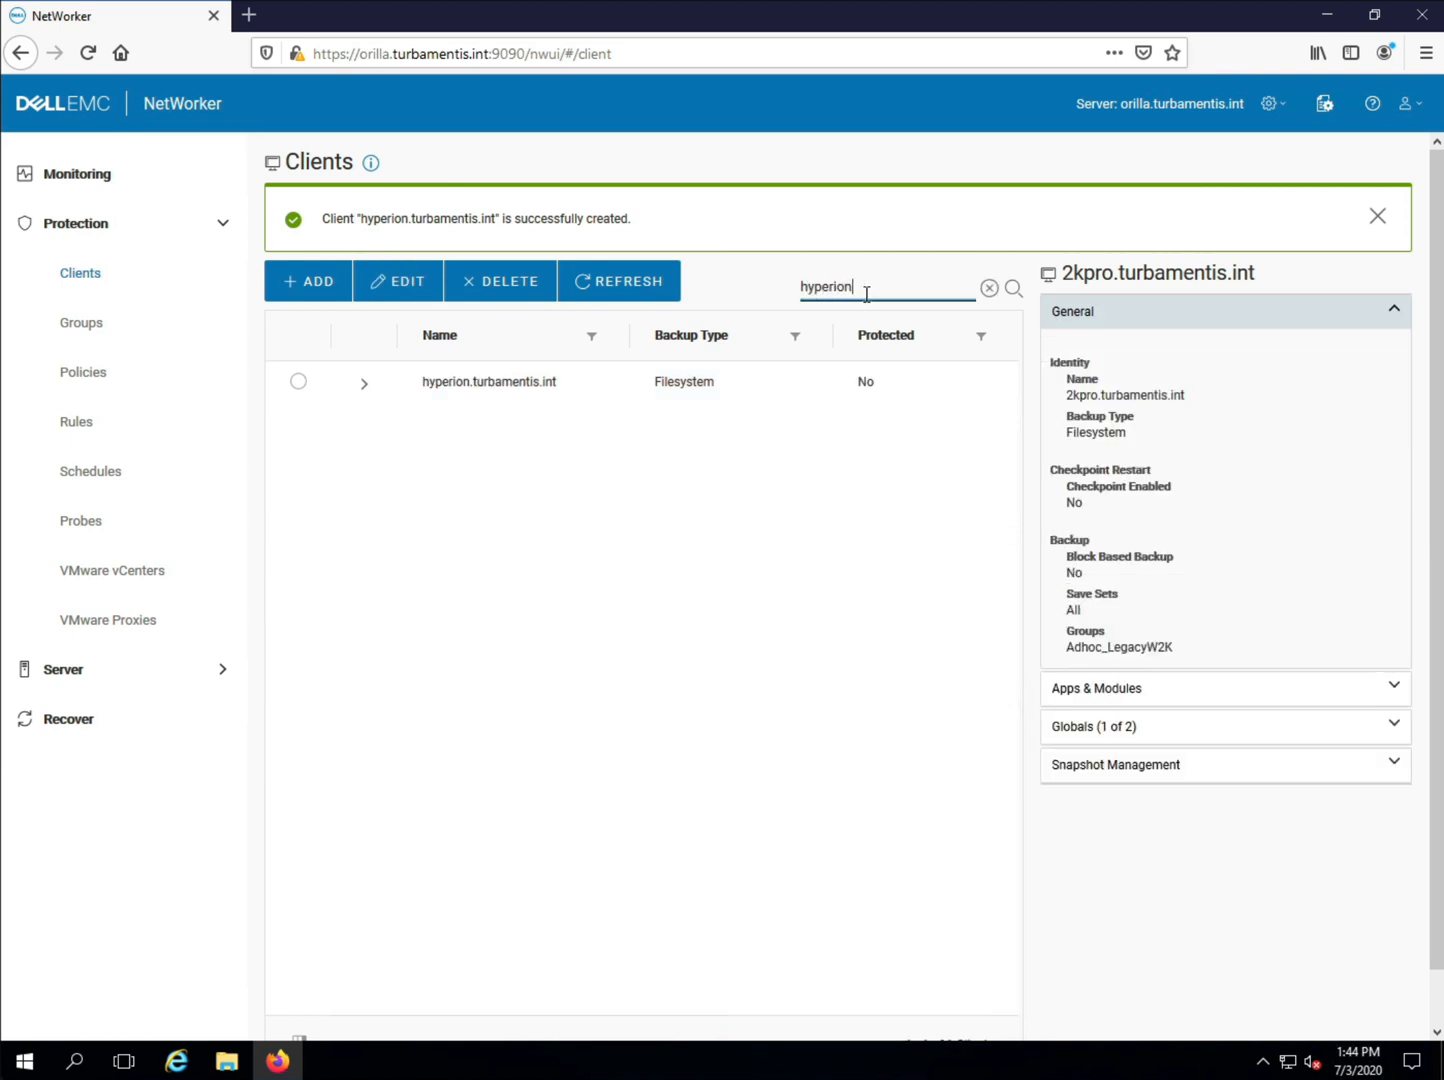